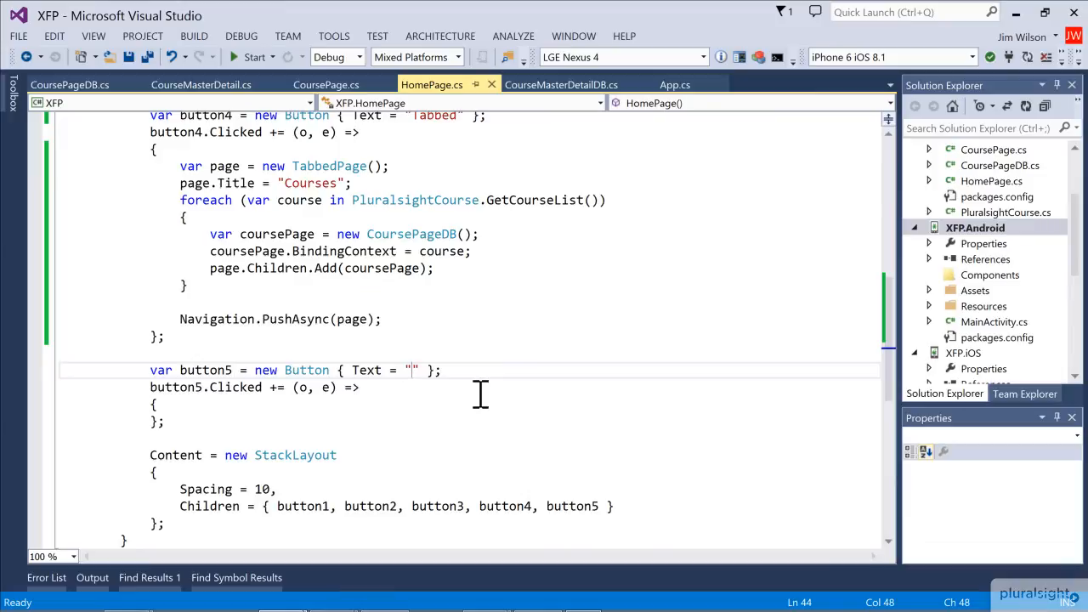
Step: Label button5 'Carousel' by entering Carousel as its Text value
type("Carousel")
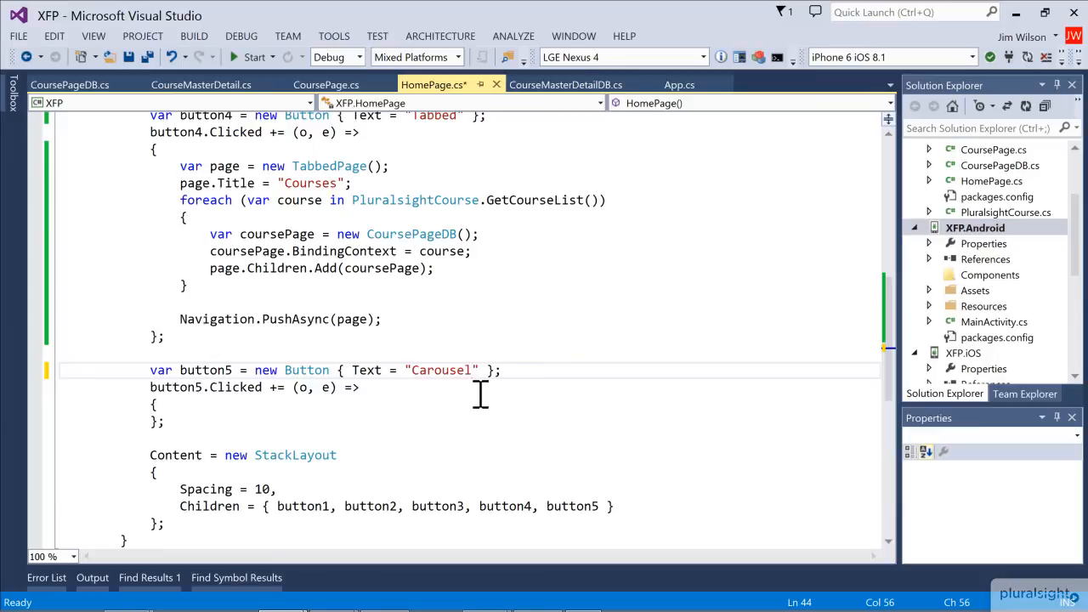
mouse_move(340, 211)
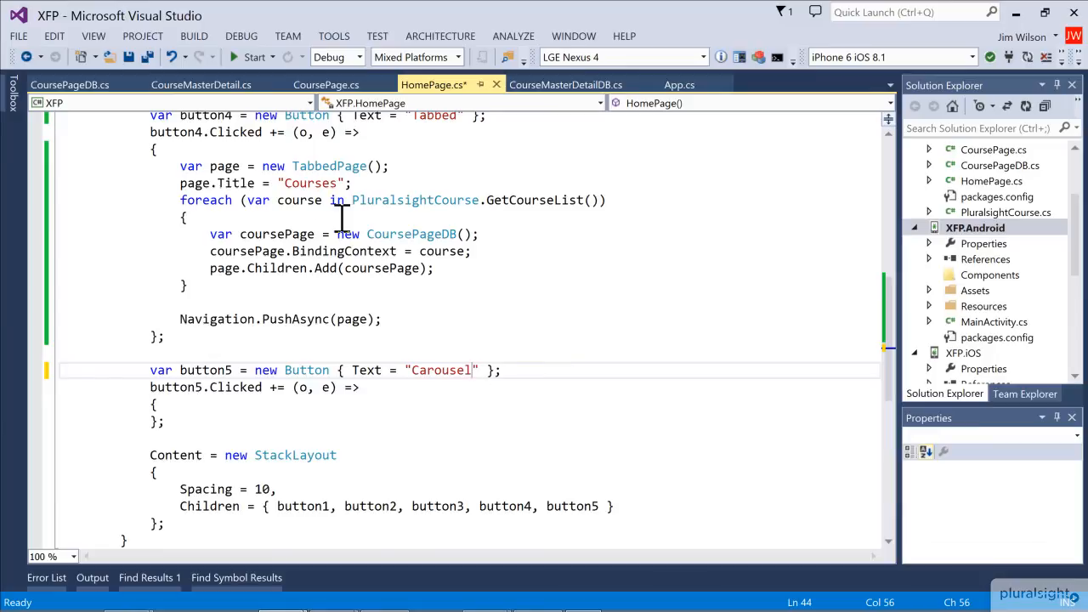
mouse_move(62, 167)
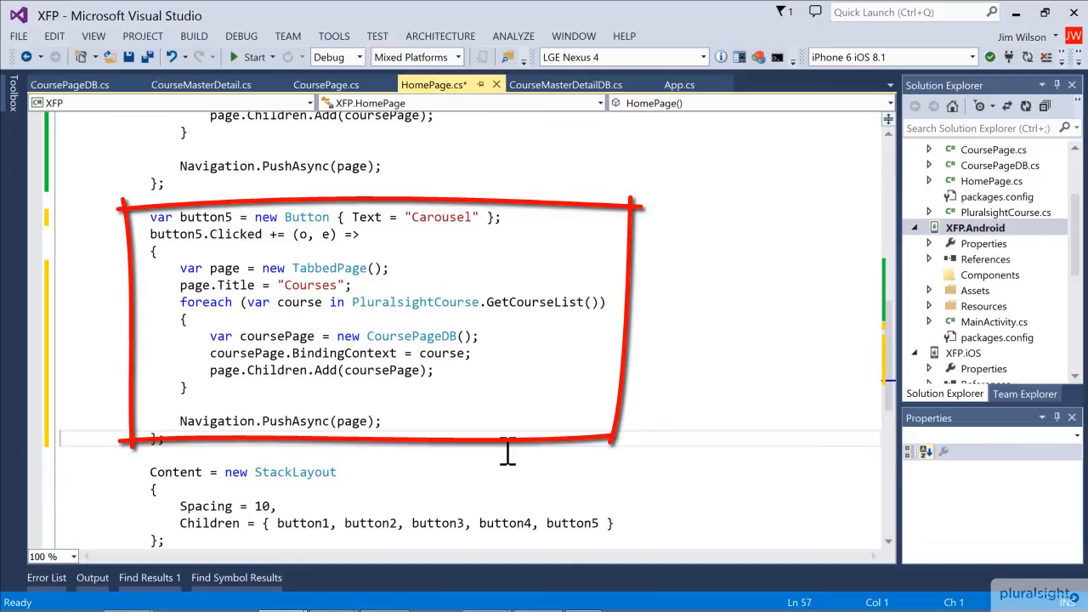
mouse_move(337, 269)
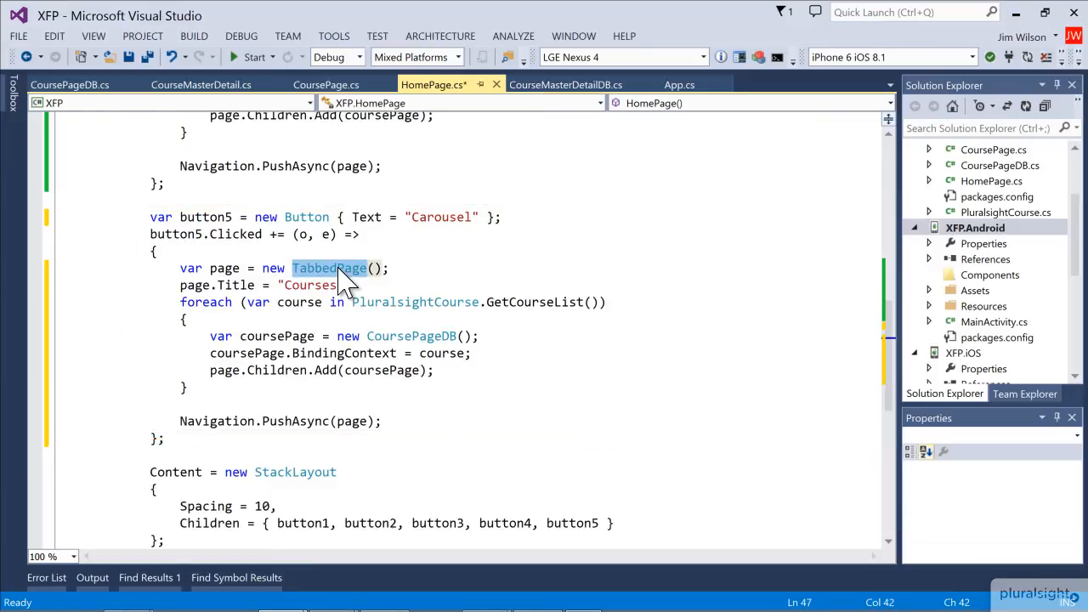
Step: Replace TabbedPage with CarouselPage in button5's handler via IntelliSense completion
type("Car")
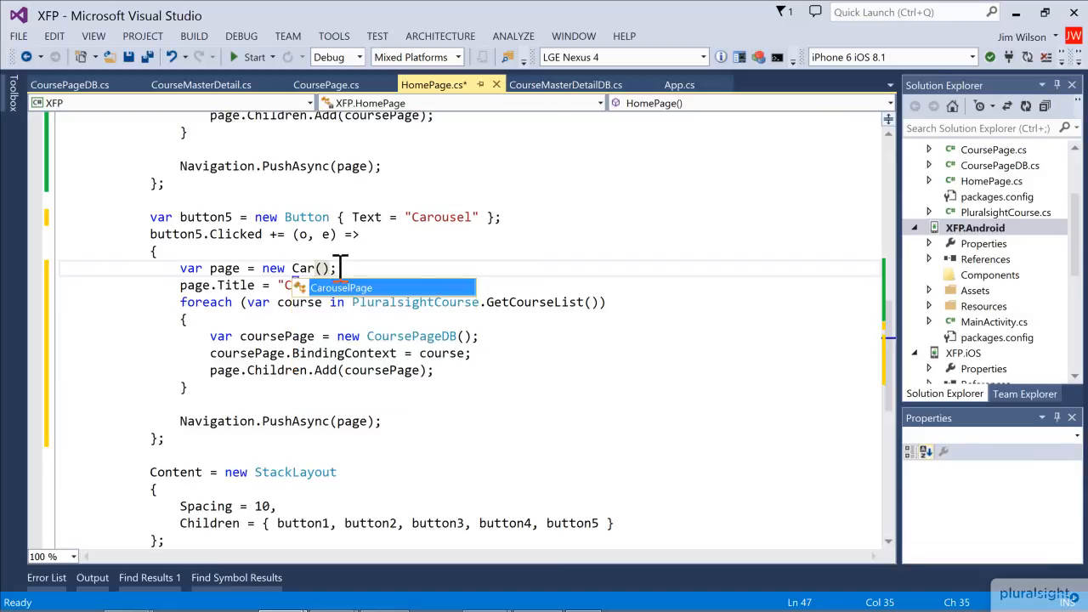
key("Tab")
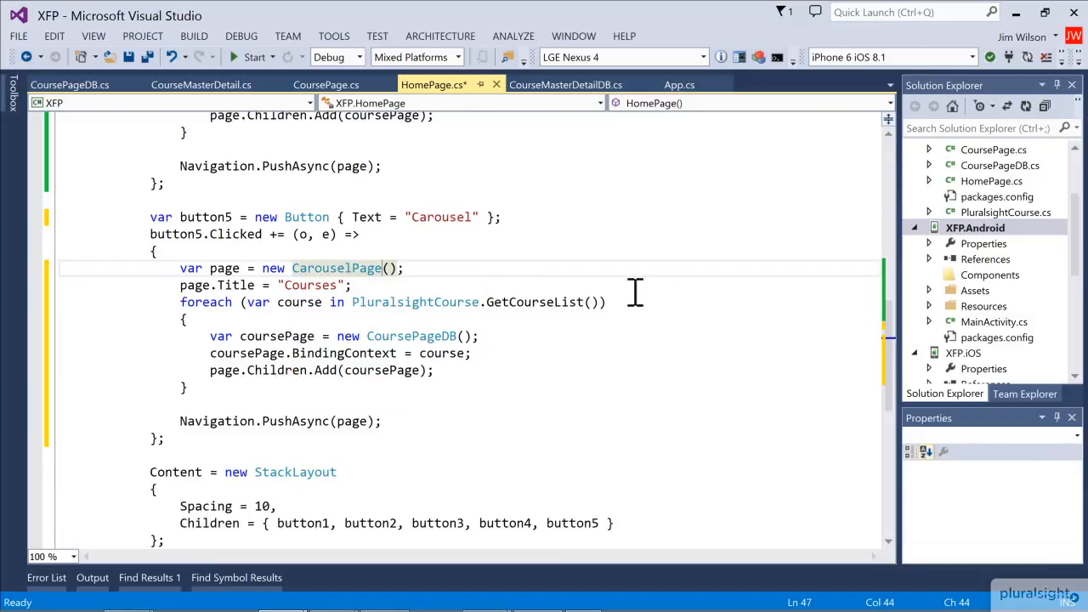
mouse_move(714, 289)
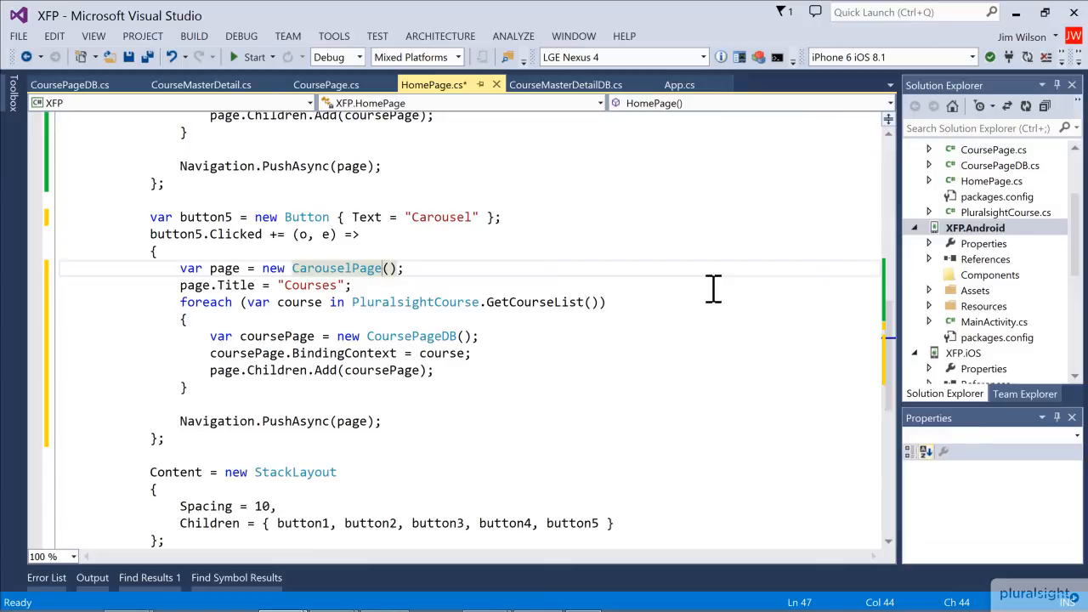
Step: Run the app in the iPhone 6 iOS 8.1 simulator and bring its window forward
left_click(255, 58)
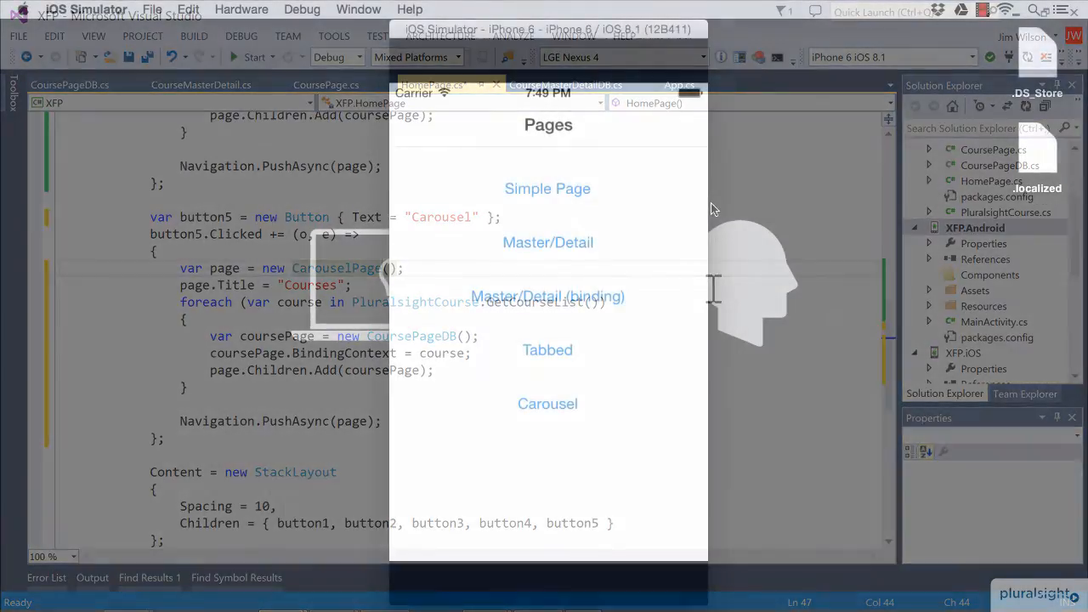
left_click(547, 27)
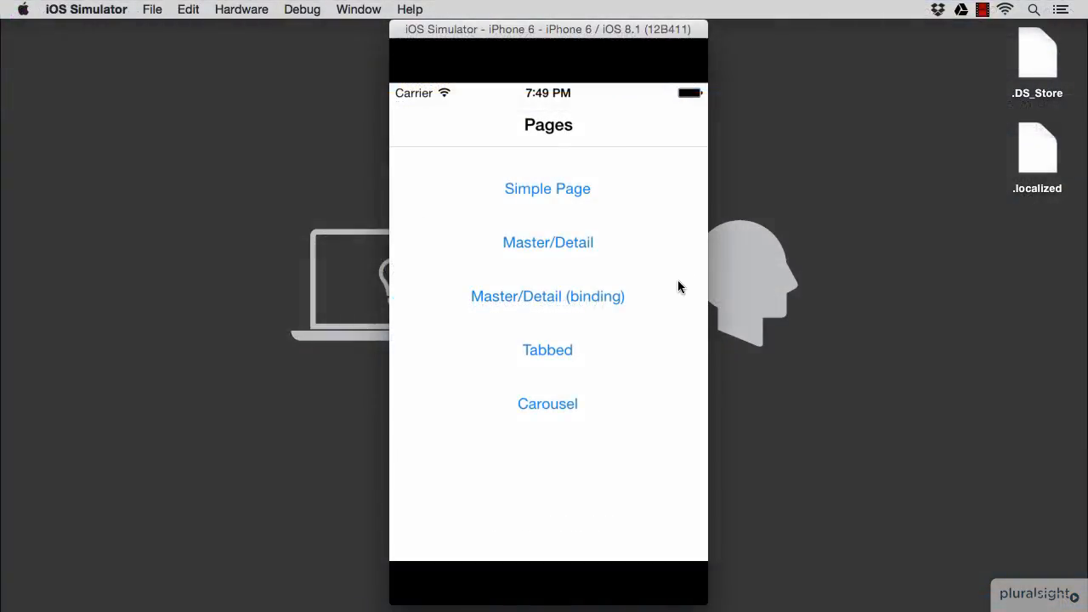
mouse_move(681, 317)
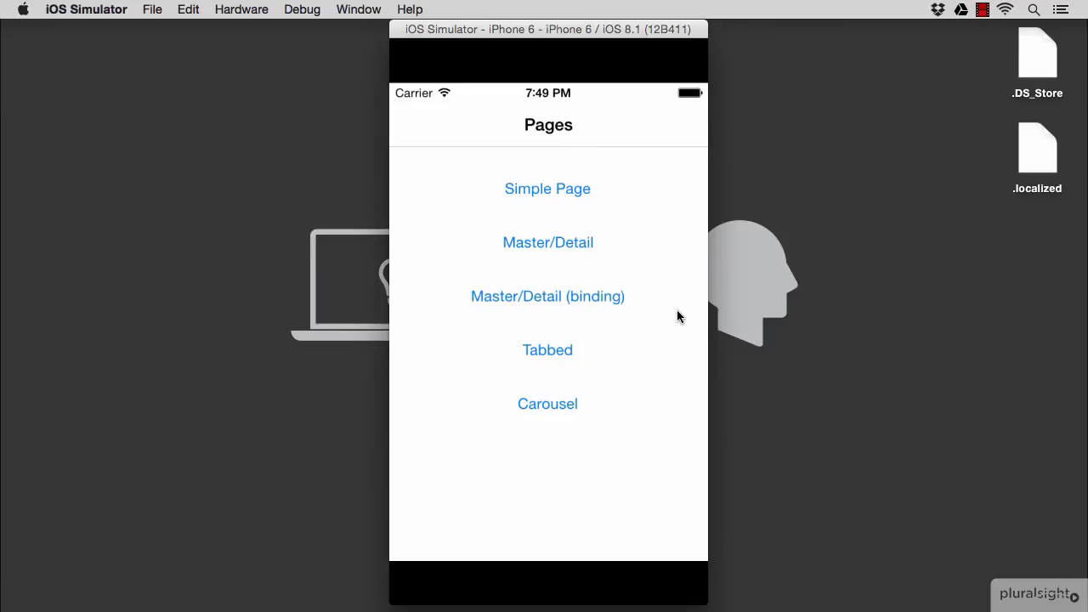
mouse_move(575, 412)
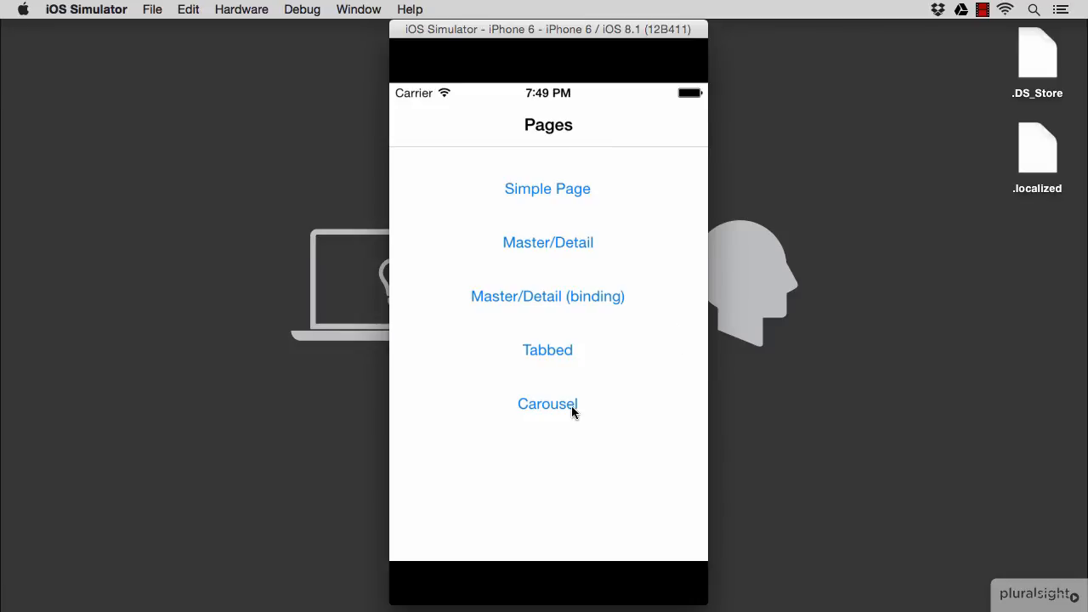
Step: Tap Carousel to show the Courses carousel on 'Building Cross Platform Apps with Xamarin Part 1'
left_click(547, 405)
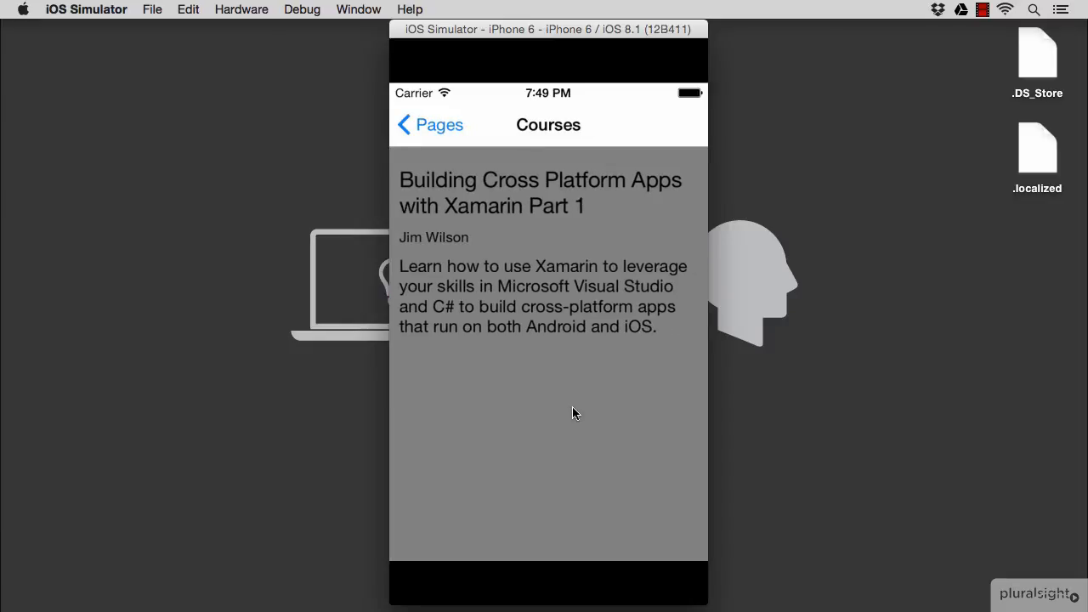
mouse_move(675, 333)
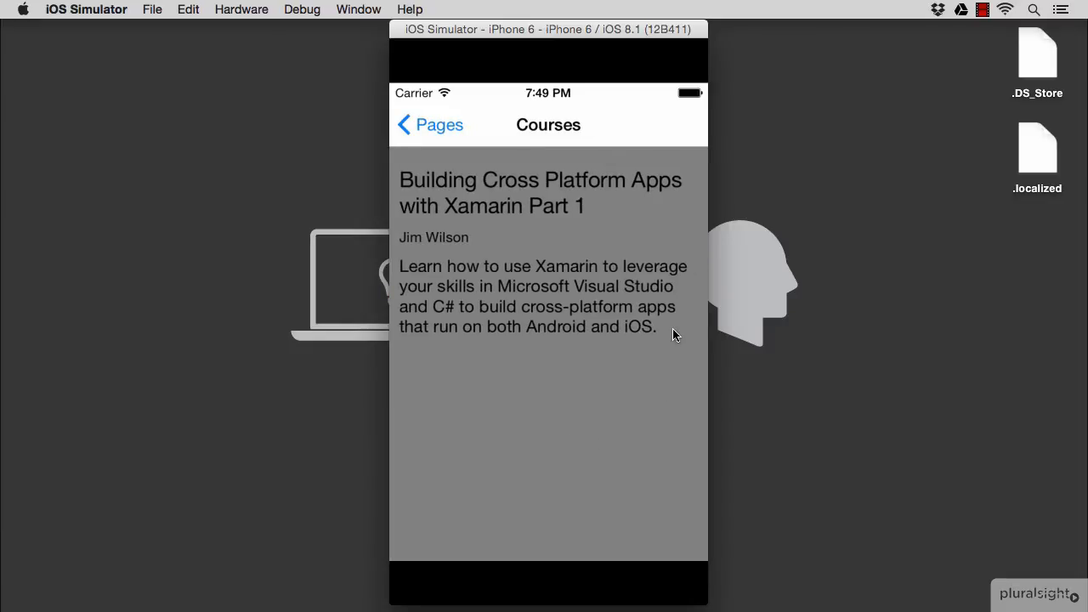